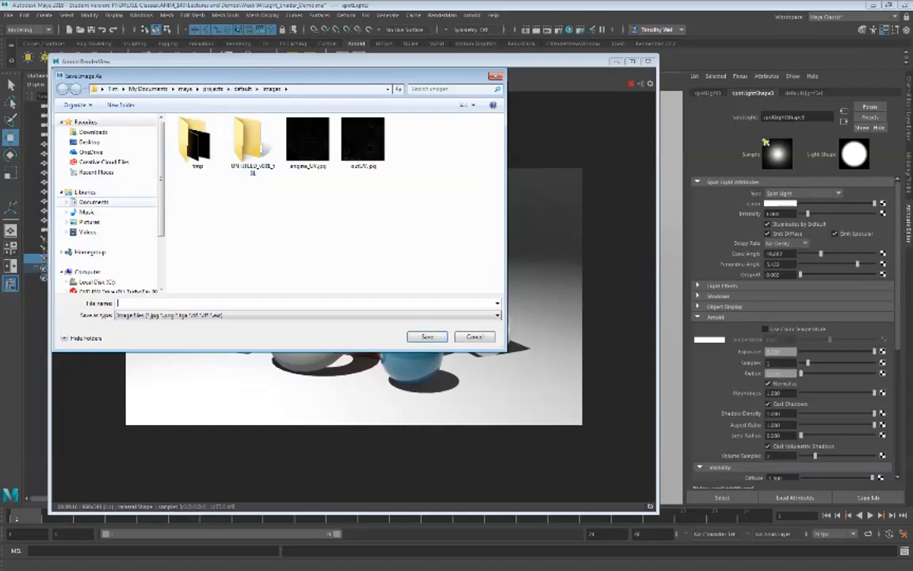
Save the Arnold RenderView still into Downloads as 'ArnoldView'.
{"action": "left_click", "coordinate": [92, 132]}
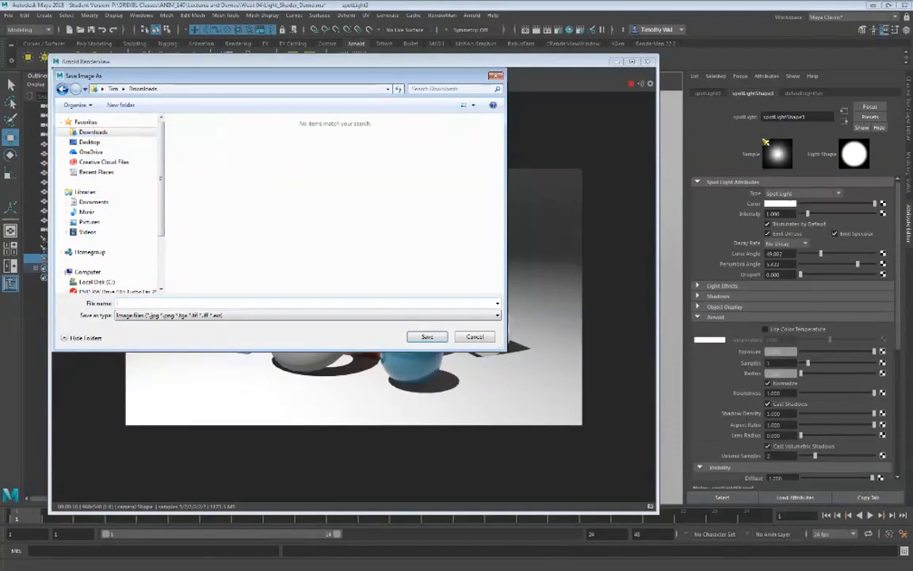
{"action": "type", "text": "ArnoldView"}
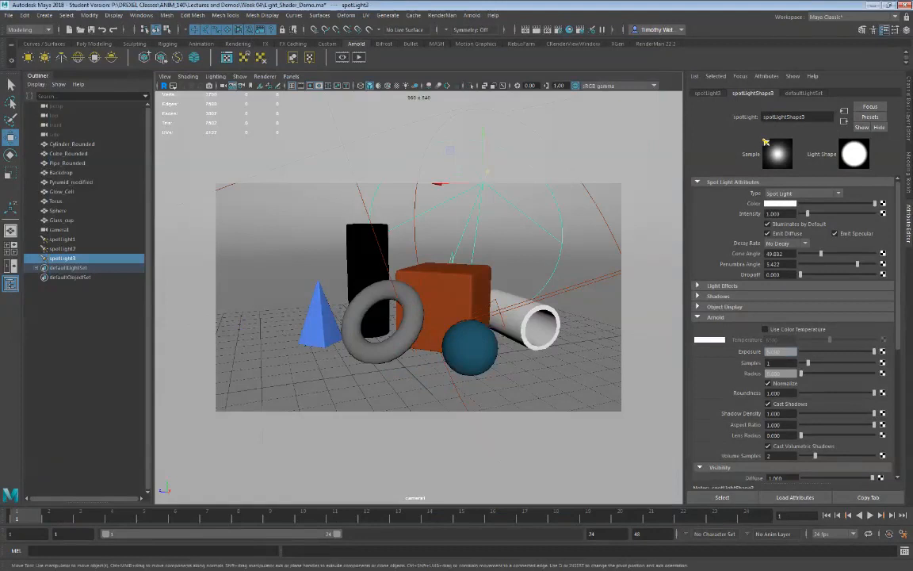
{"action": "mouse_move", "coordinate": [523, 28]}
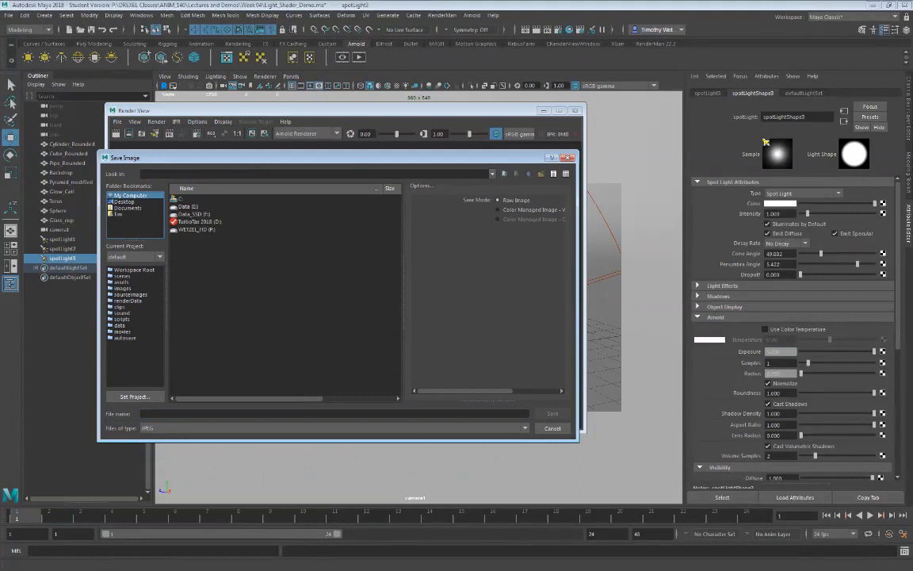
Cancel the Save Image dialog, keeping the primitives render in Render View.
{"action": "left_click", "coordinate": [123, 202]}
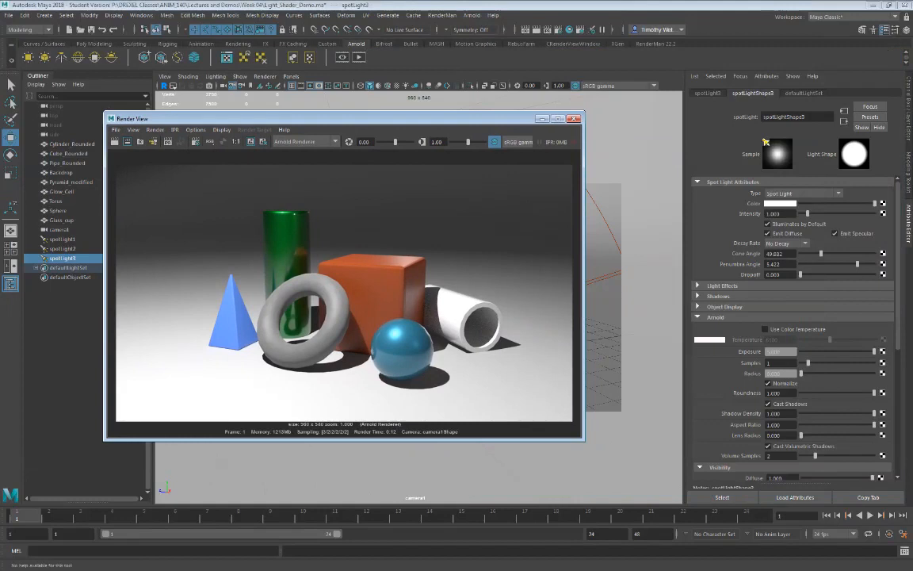
Set Render View's Save Image option to Color Managed Image instead of raw.
{"action": "left_click", "coordinate": [116, 130]}
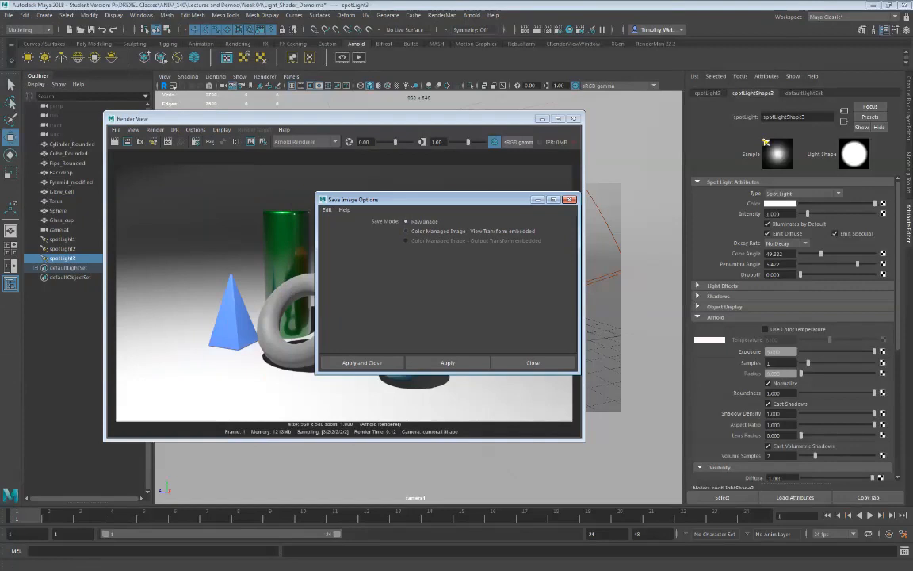
{"action": "left_click", "coordinate": [407, 232]}
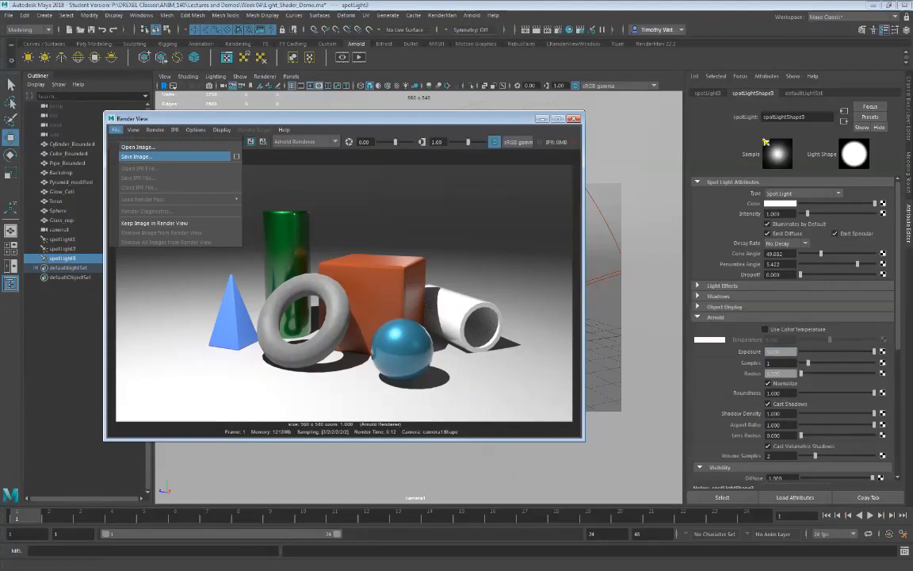
Save the color-managed Render View still into Downloads beside the ArnoldView image.
{"action": "left_click", "coordinate": [137, 157]}
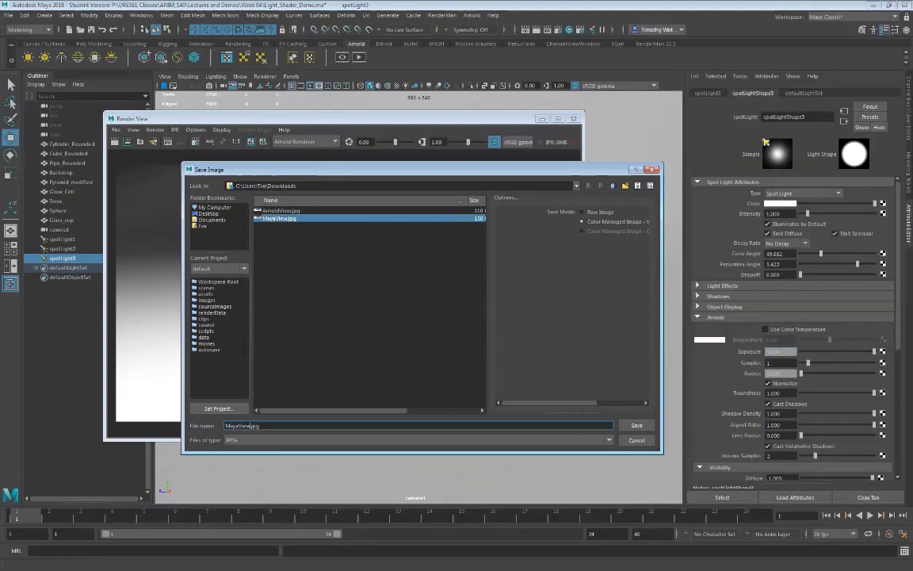
{"action": "left_click", "coordinate": [638, 425]}
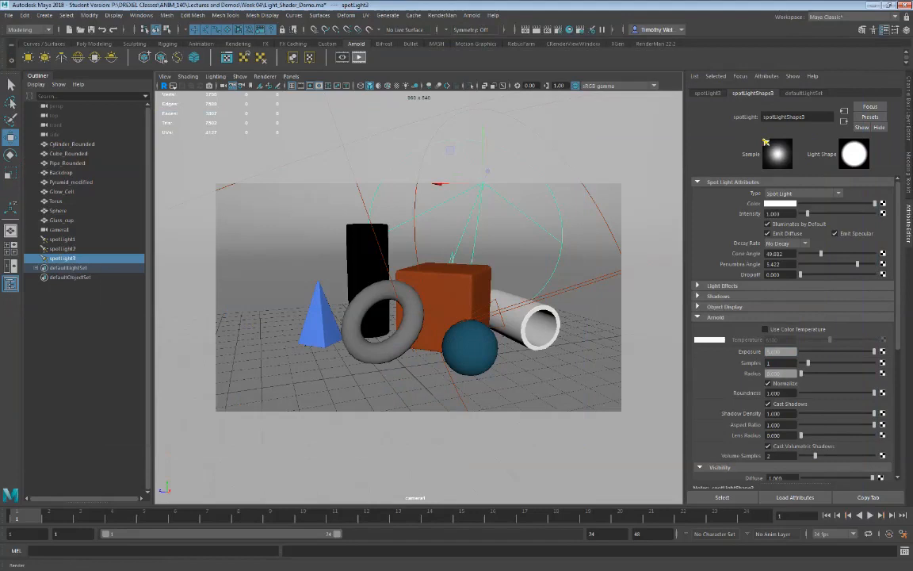
Show the Arnold menu's rendering commands over the main viewport.
{"action": "left_click", "coordinate": [473, 14]}
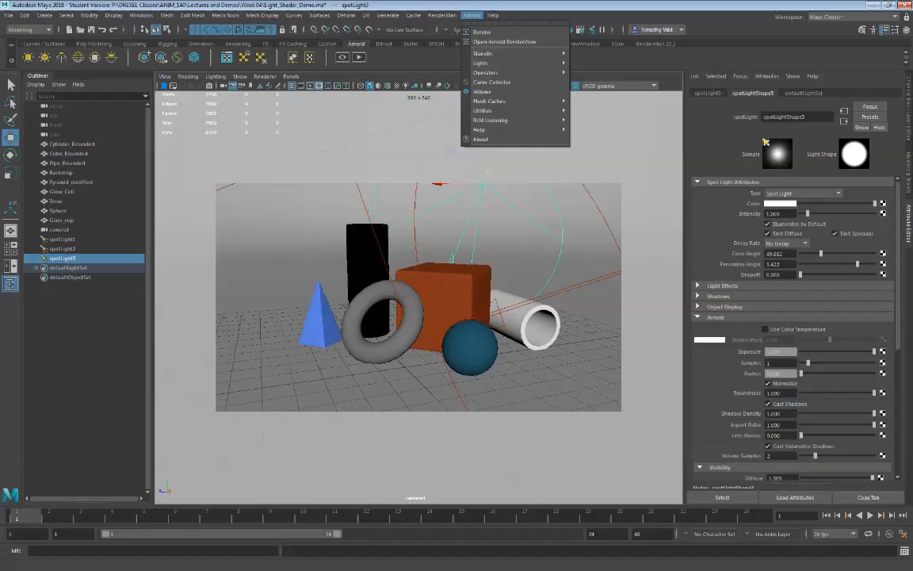